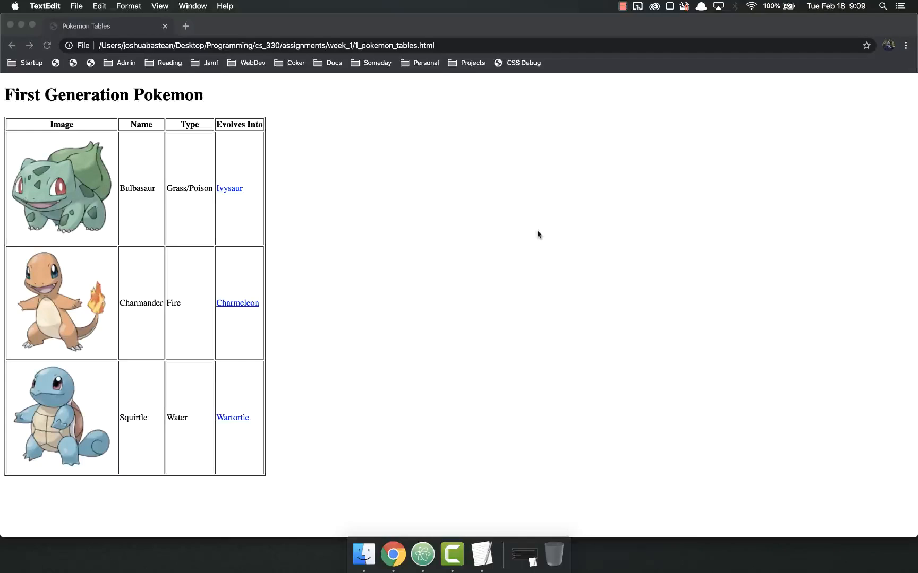
Bring the Pokemon table page forward, try the Ivysaur link, cancel loading, and open 1_pokemon_tables_data.txt
left_click(393, 553)
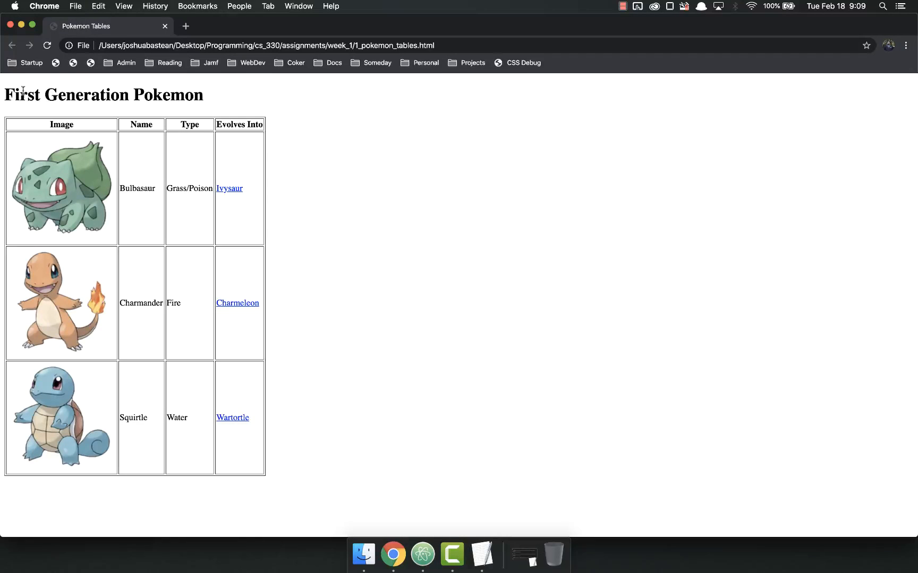
mouse_move(365, 112)
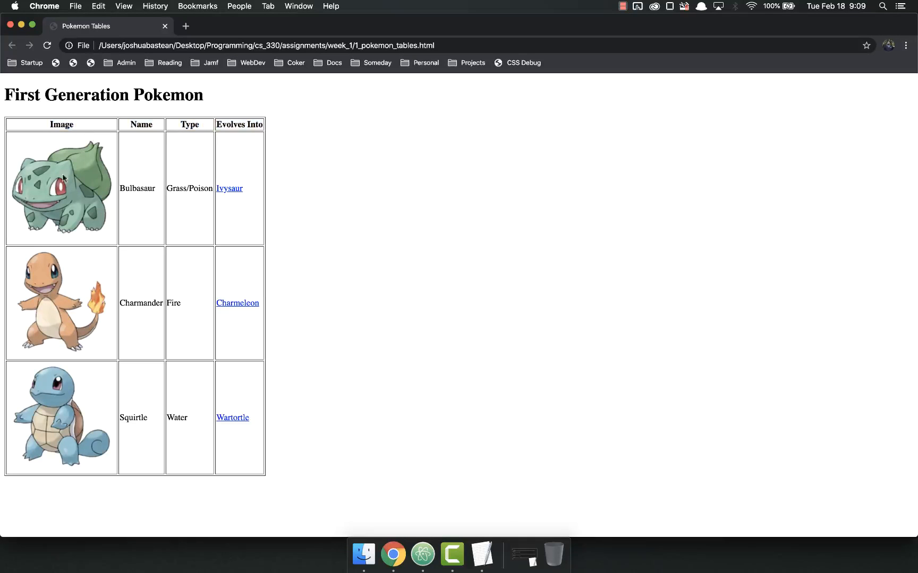
mouse_move(218, 171)
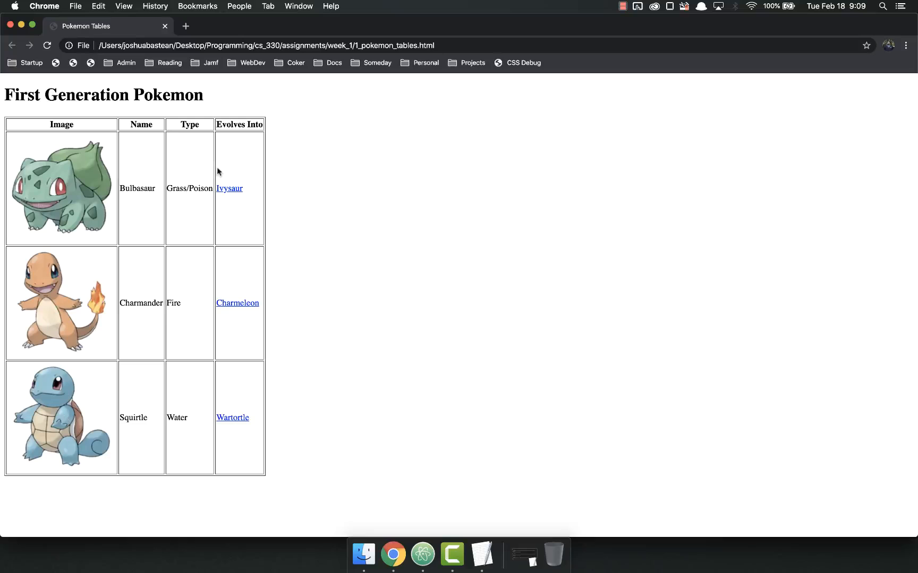
mouse_move(42, 319)
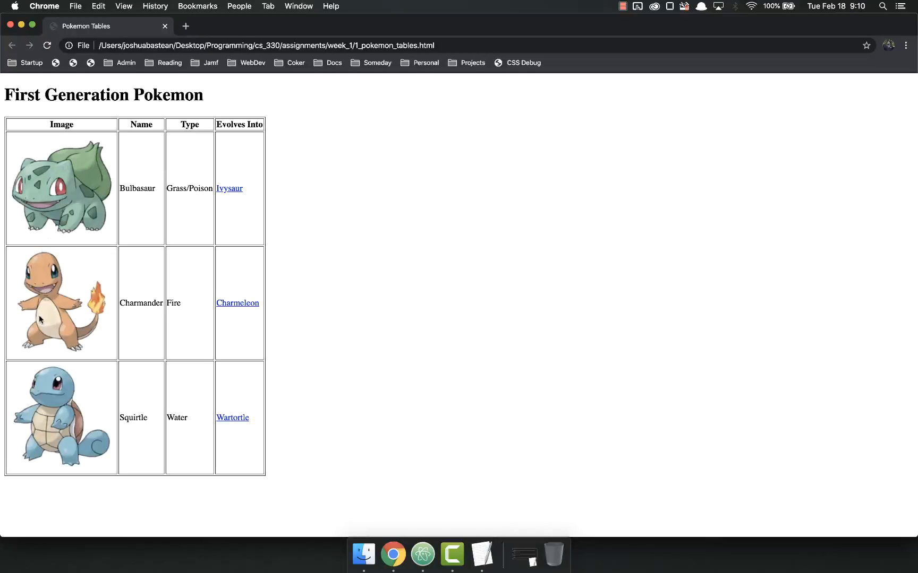
mouse_move(136, 416)
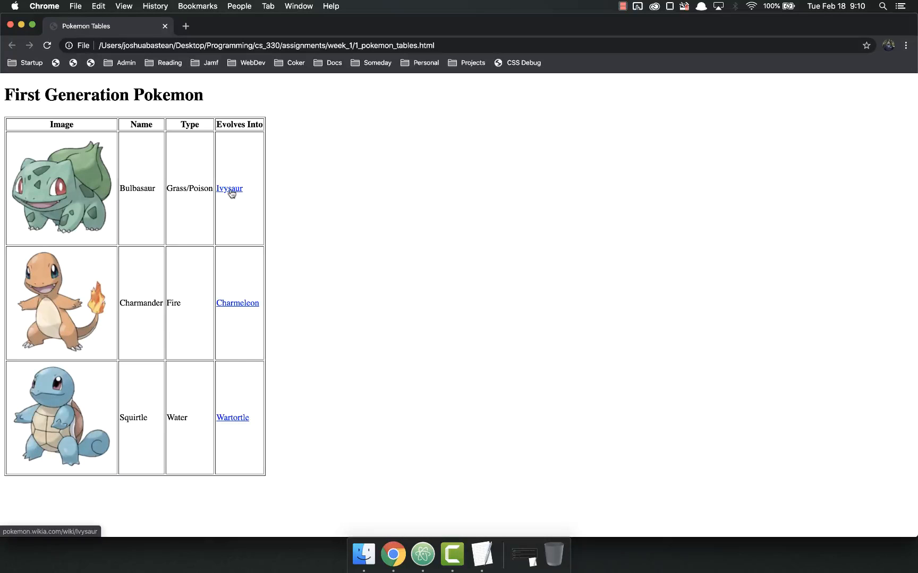
left_click(228, 188)
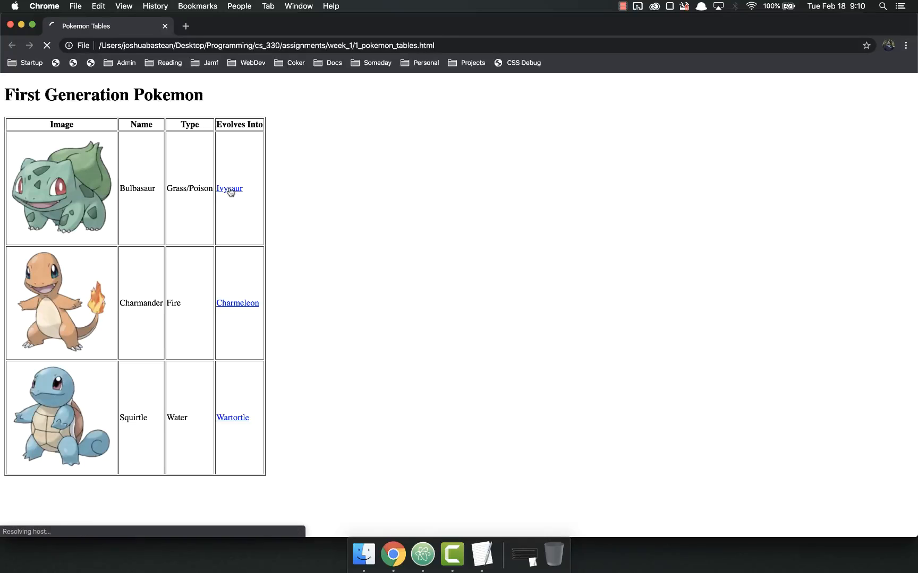
left_click(229, 188)
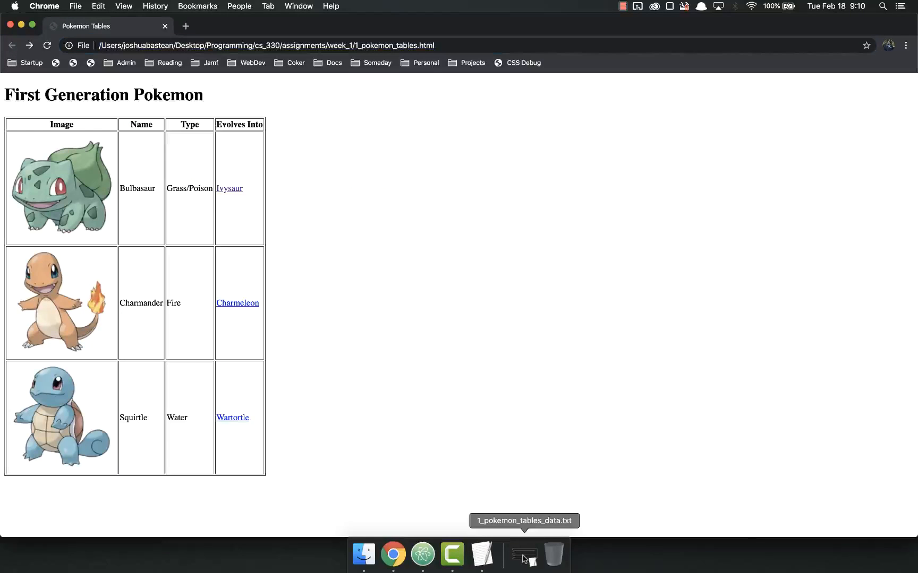
left_click(523, 554)
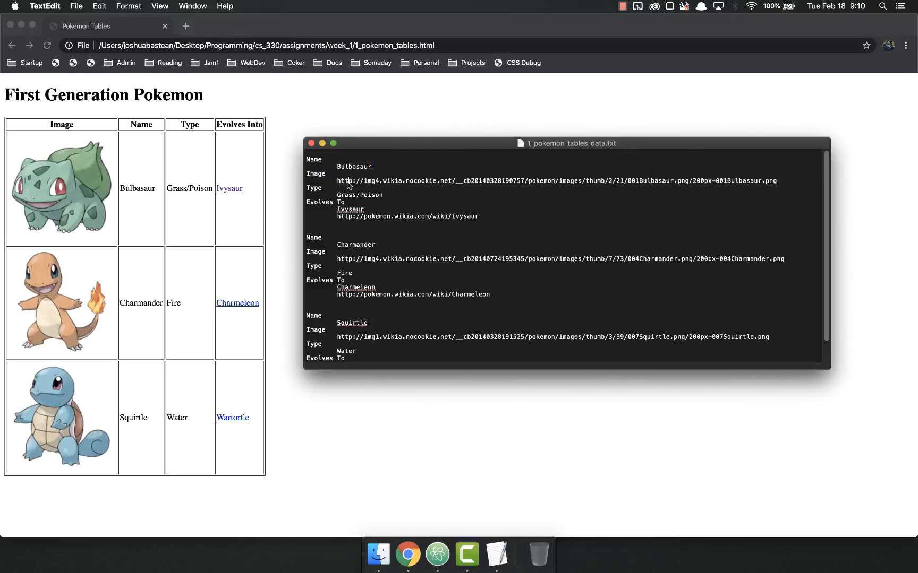
Select part of the Bulbasaur image URL and a word in the data file to review it
left_click_drag(338, 180, 445, 180)
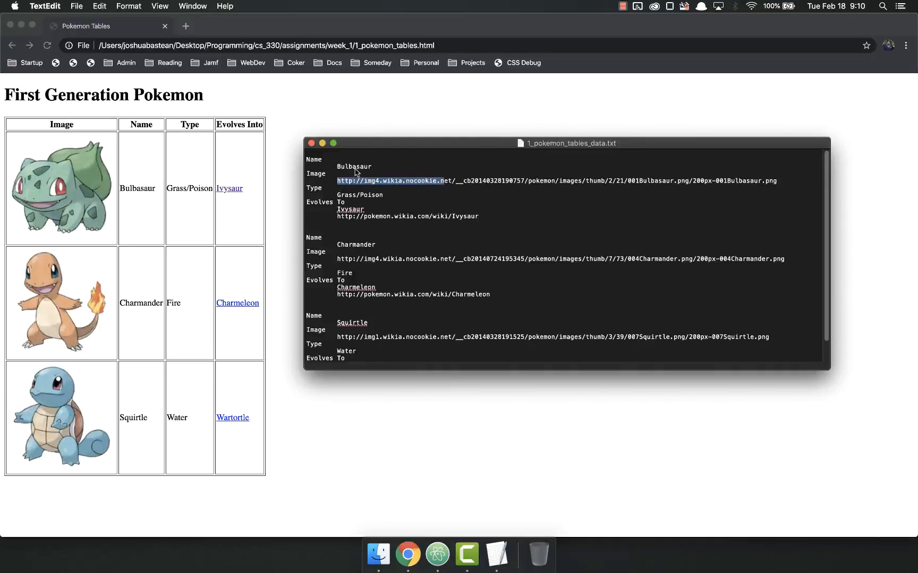
double_click(354, 167)
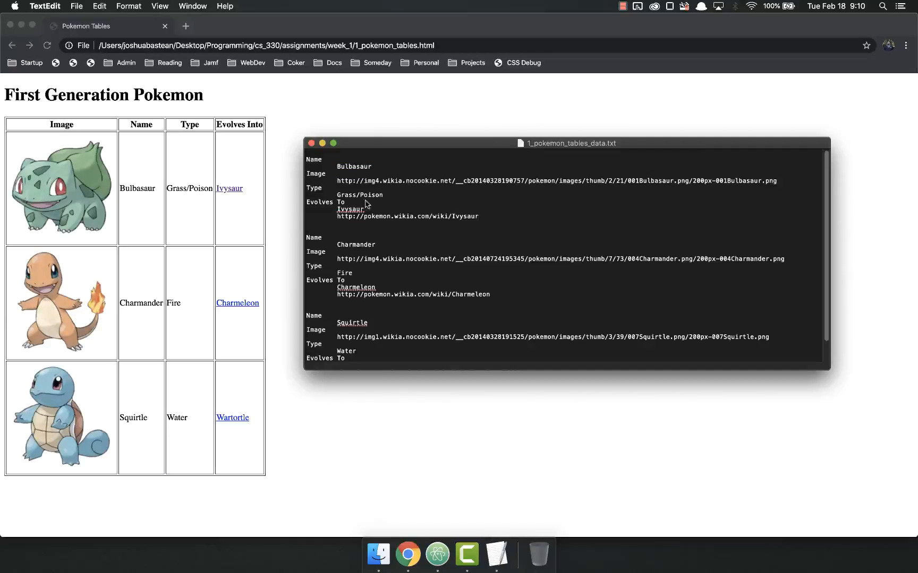
mouse_move(221, 250)
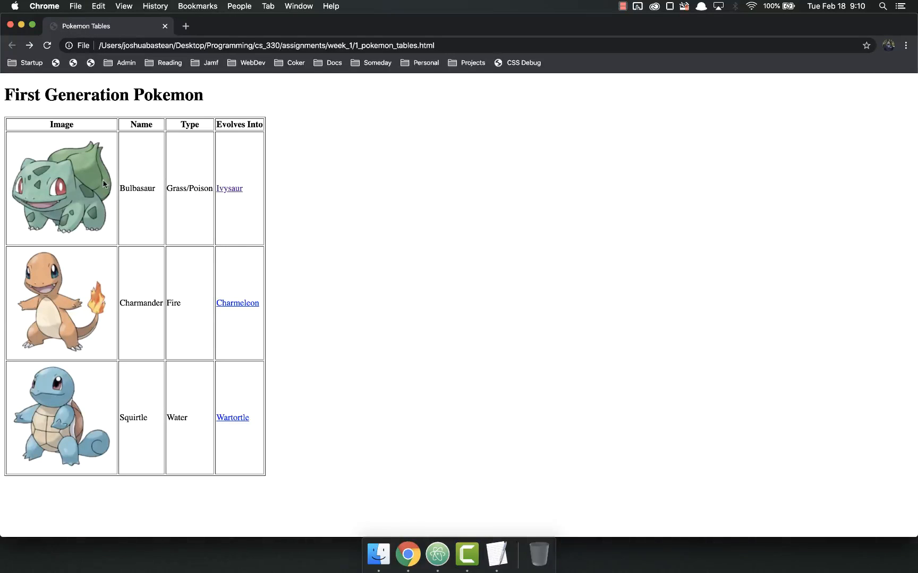
mouse_move(74, 445)
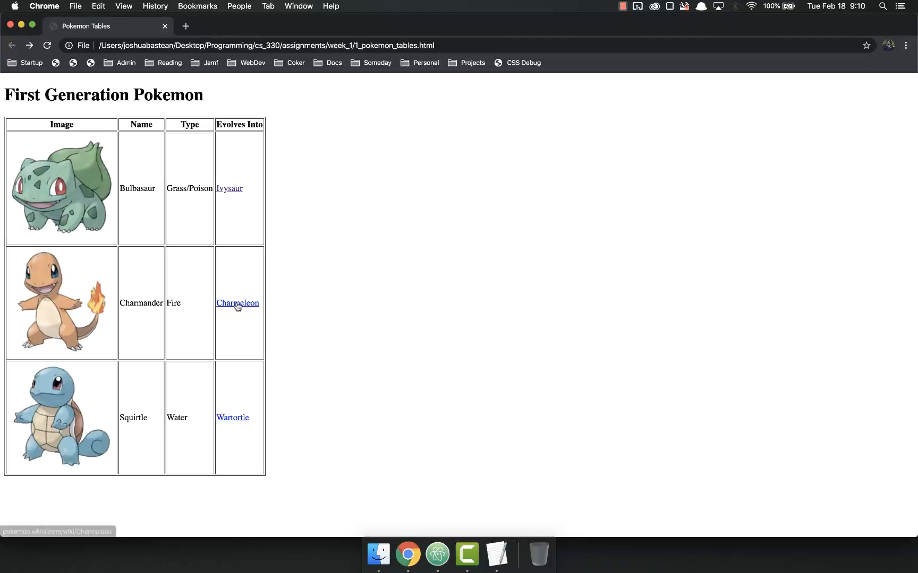
mouse_move(237, 305)
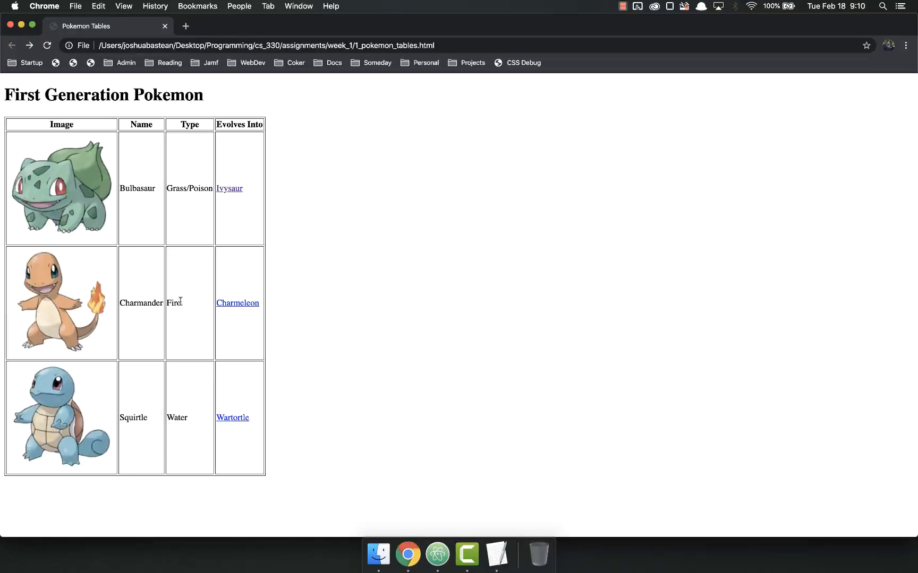
mouse_move(140, 265)
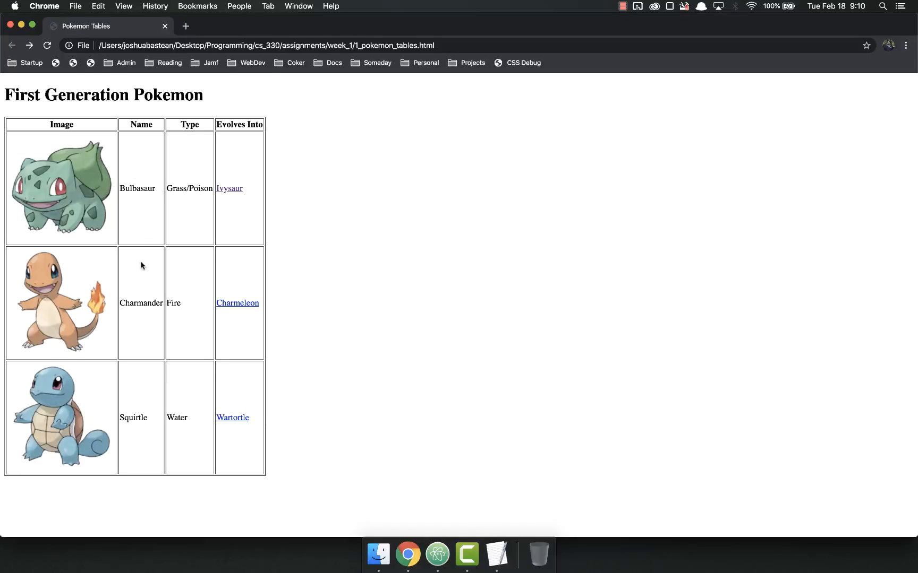
mouse_move(205, 259)
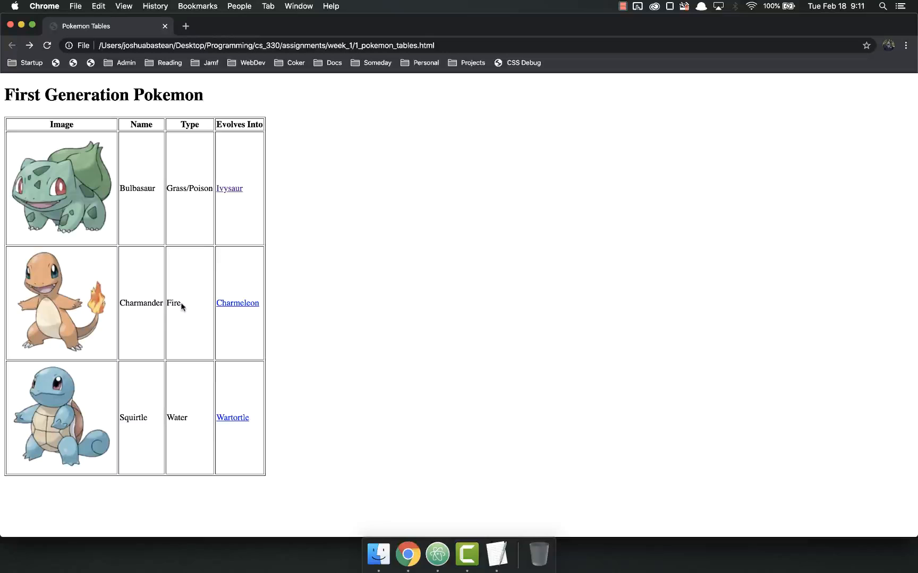
mouse_move(179, 313)
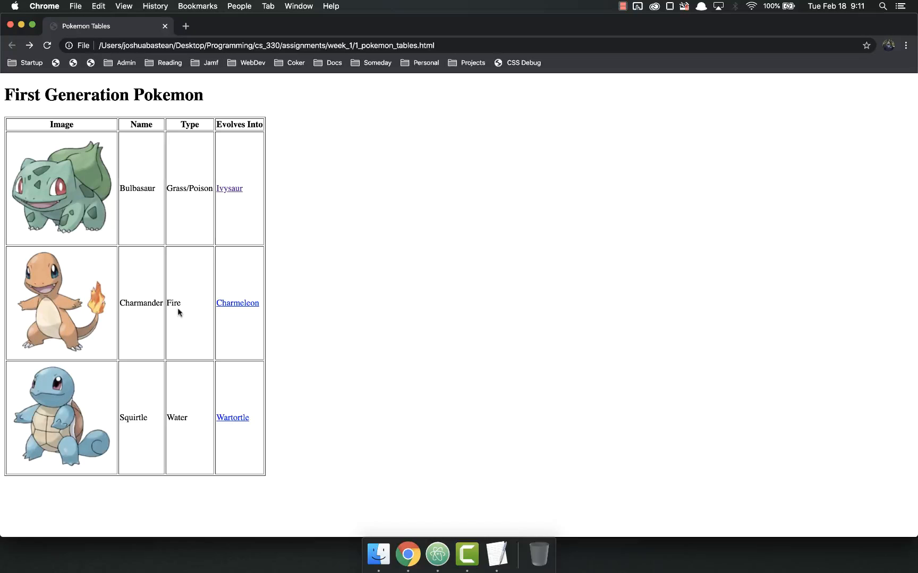
mouse_move(80, 188)
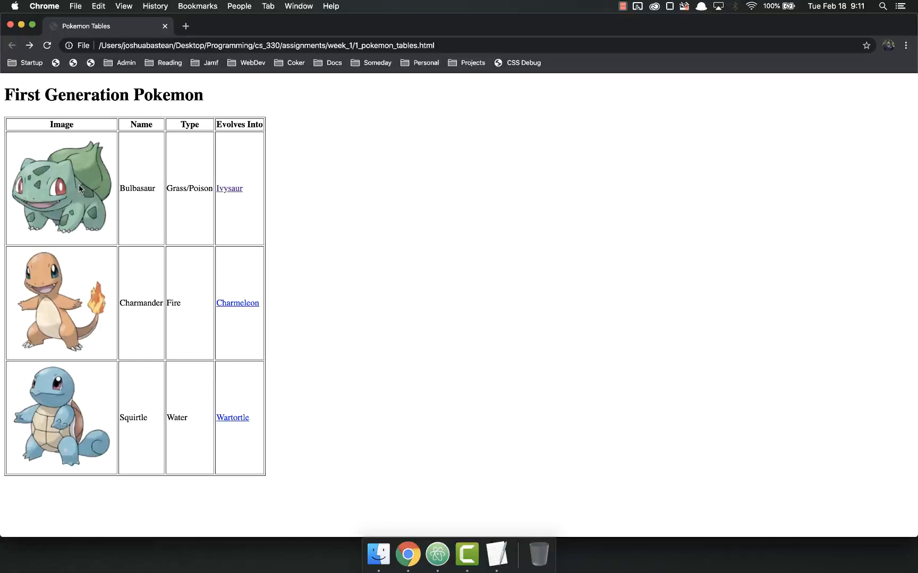
mouse_move(66, 450)
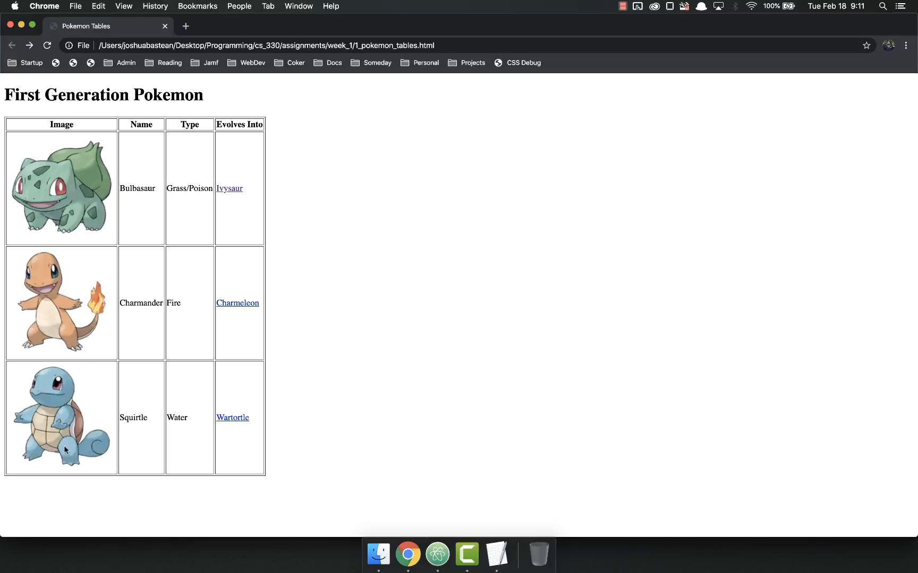
mouse_move(140, 188)
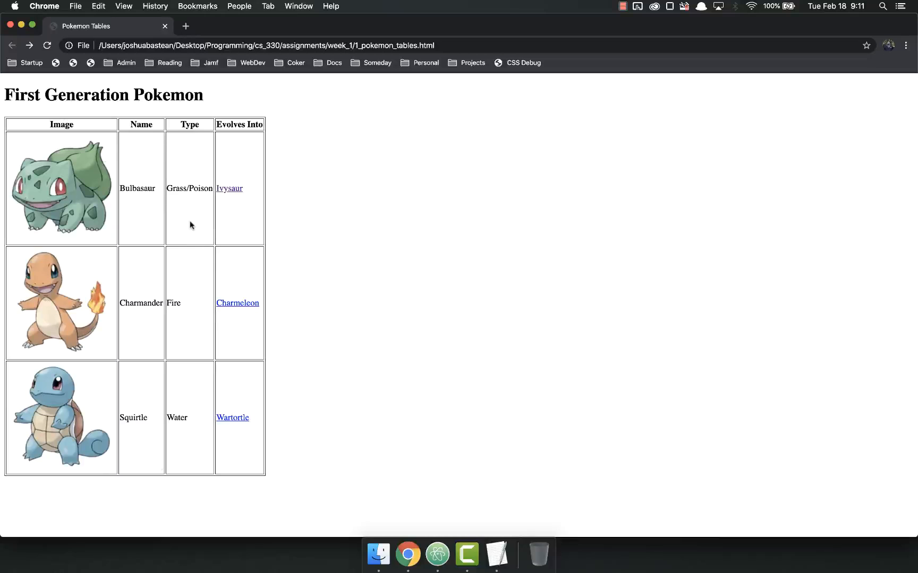
mouse_move(148, 242)
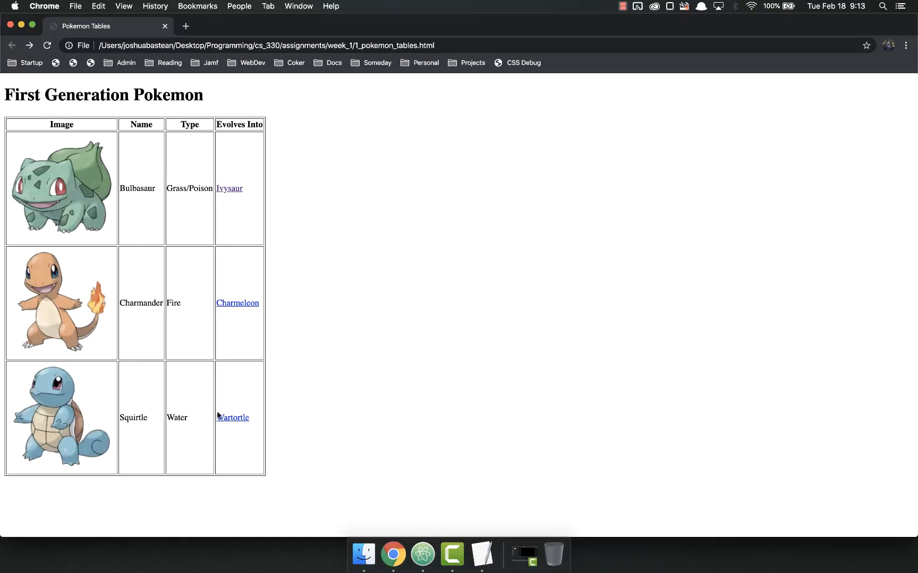
mouse_move(184, 150)
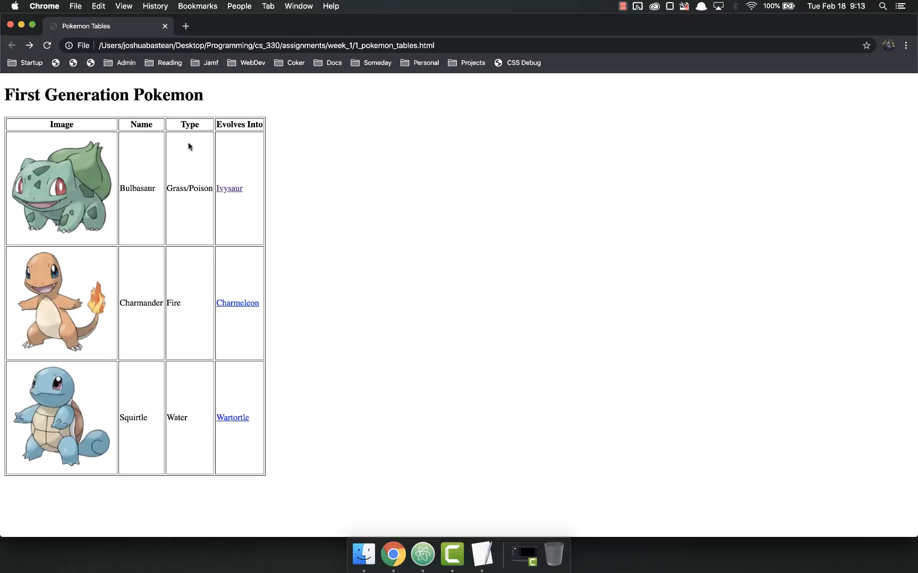
mouse_move(120, 118)
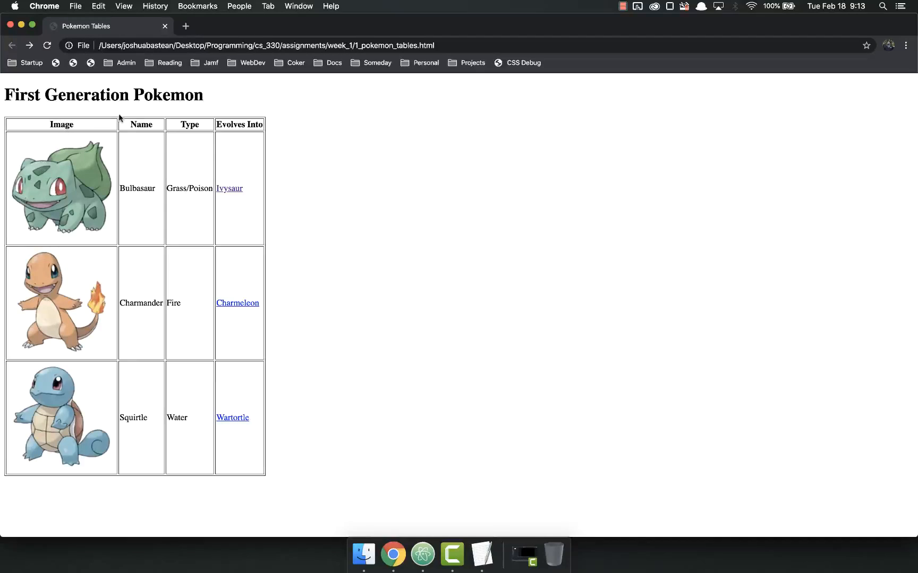
mouse_move(134, 216)
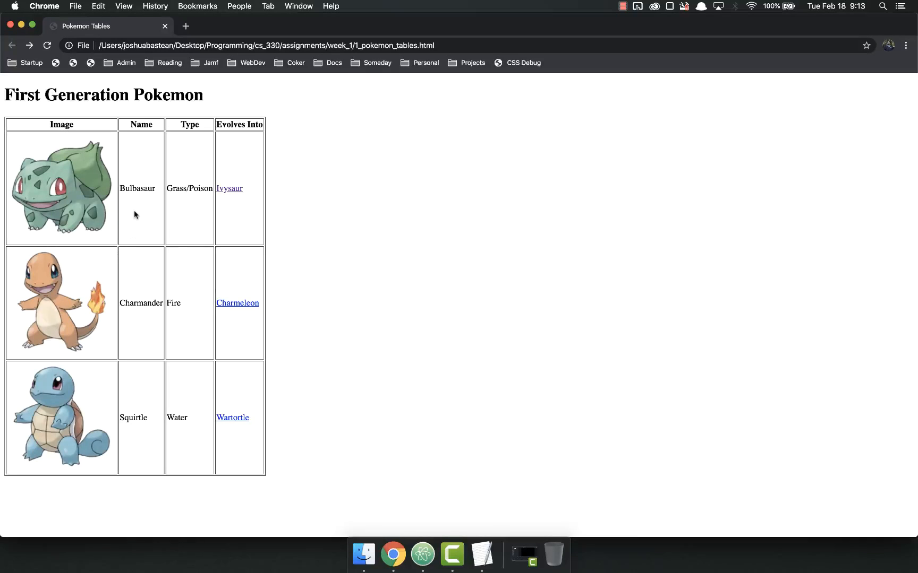